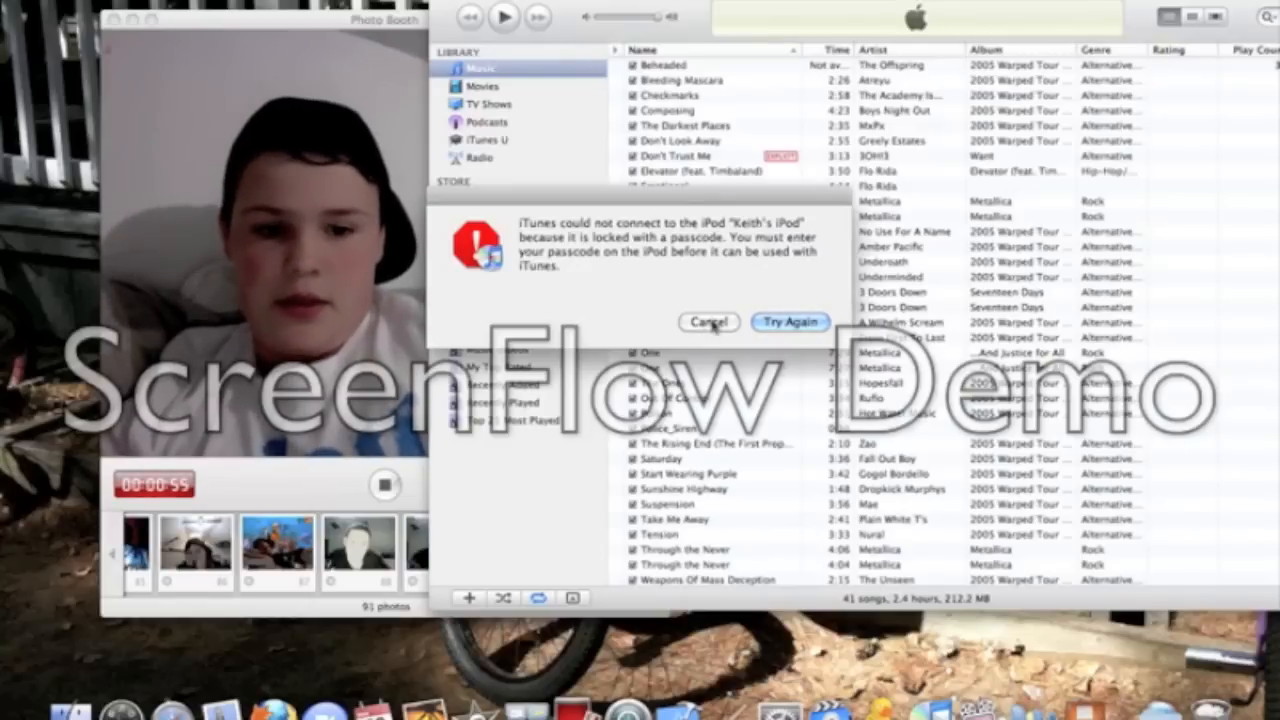
Step: Cancel the alert saying the passcode-locked iPod could not connect
left_click(708, 321)
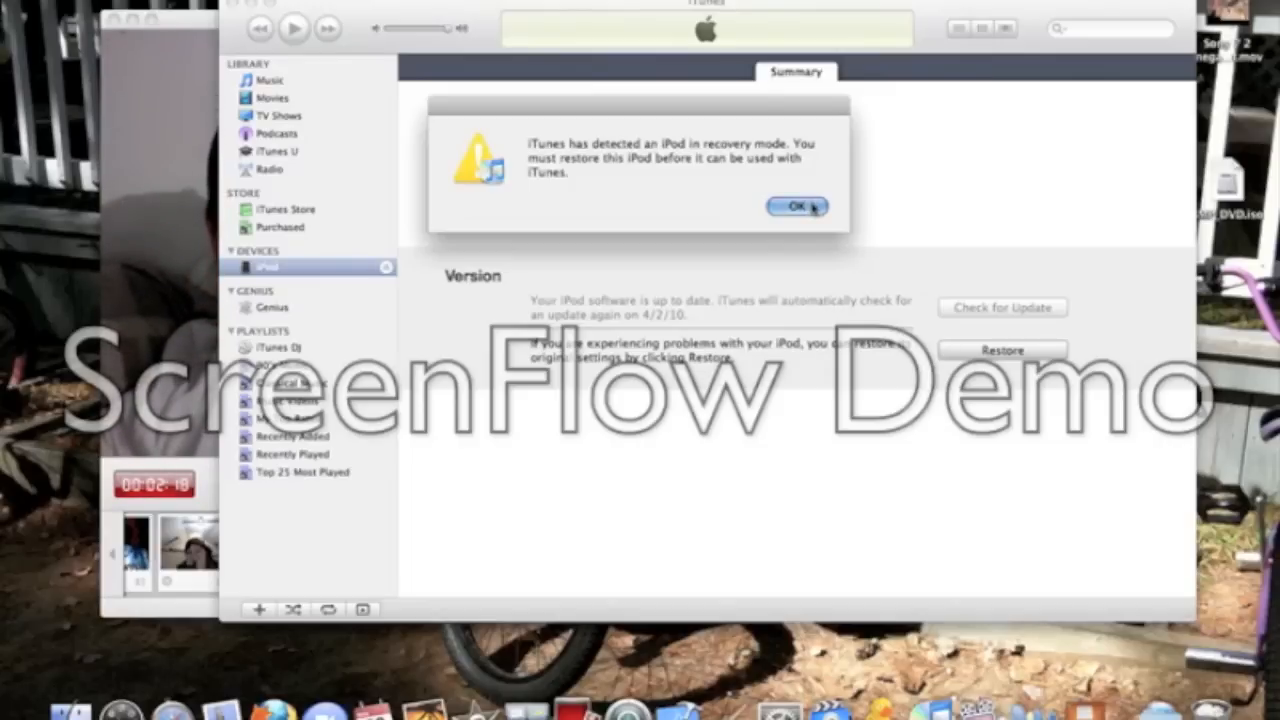
Step: Acknowledge recovery mode and pick iPod2,1_3.1.2 Restore.ipsw from the Desktop for a custom restore
left_click(797, 207)
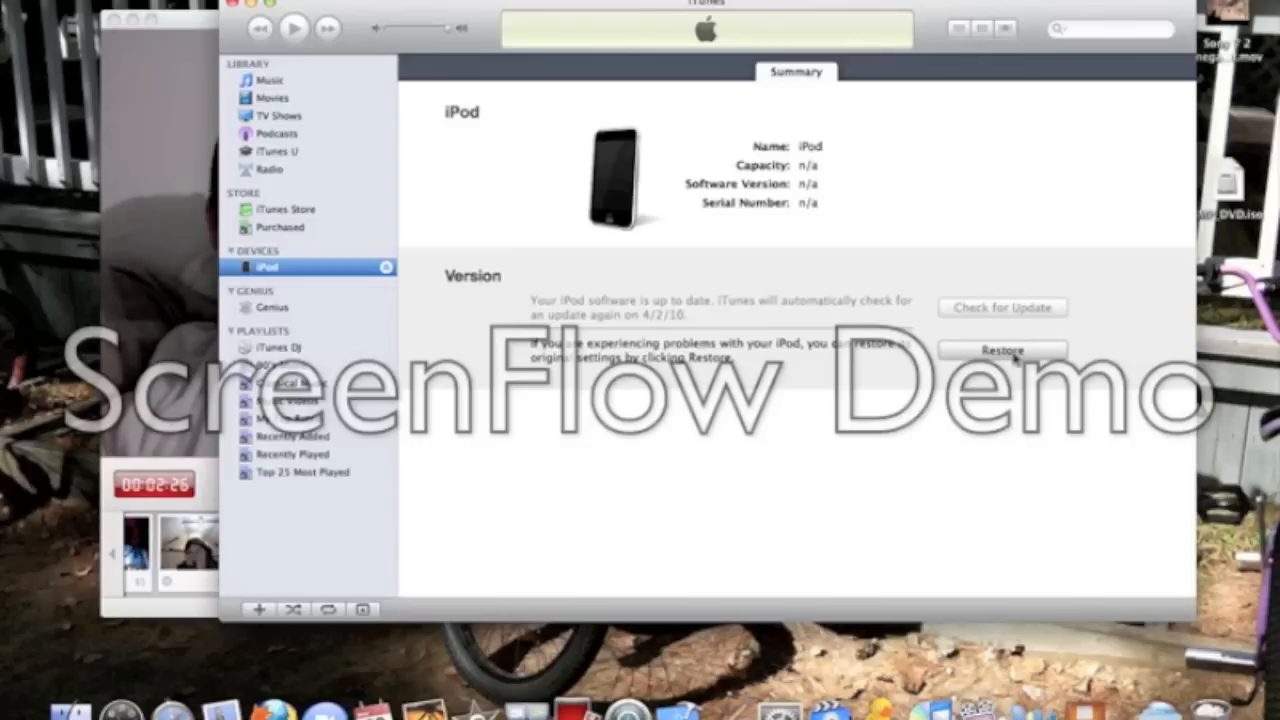
left_click(1001, 350)
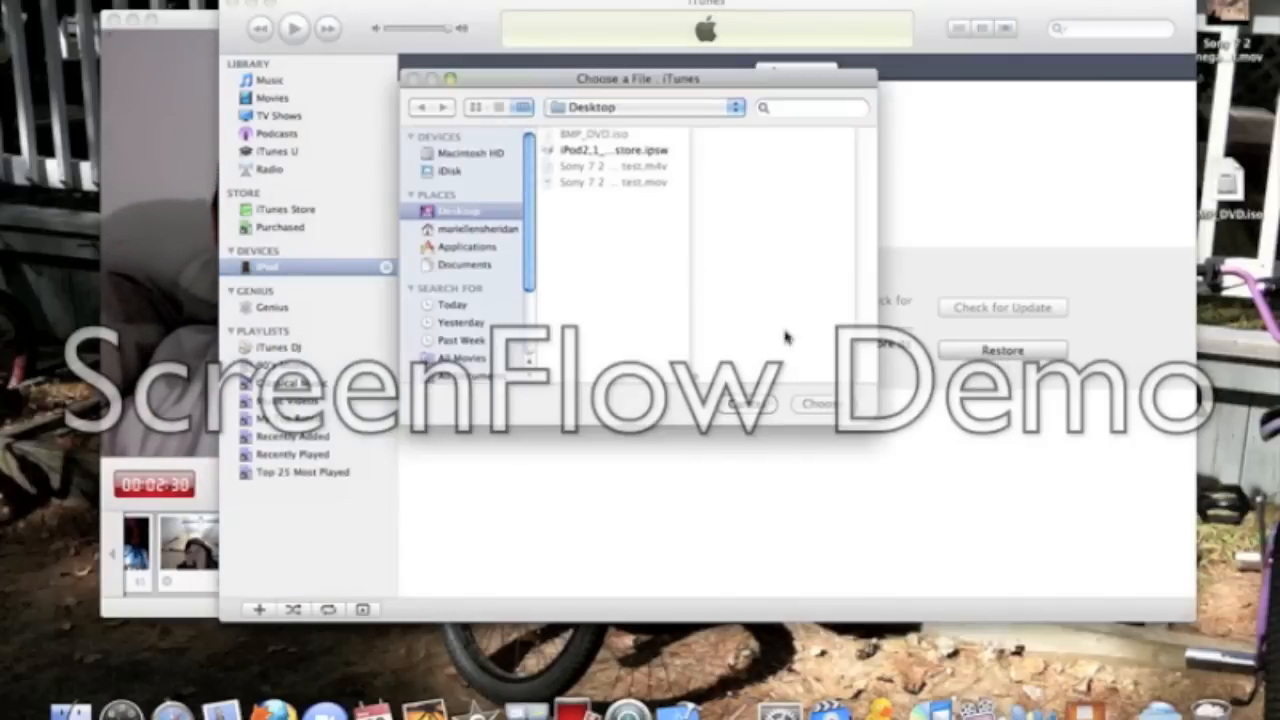
left_click(610, 149)
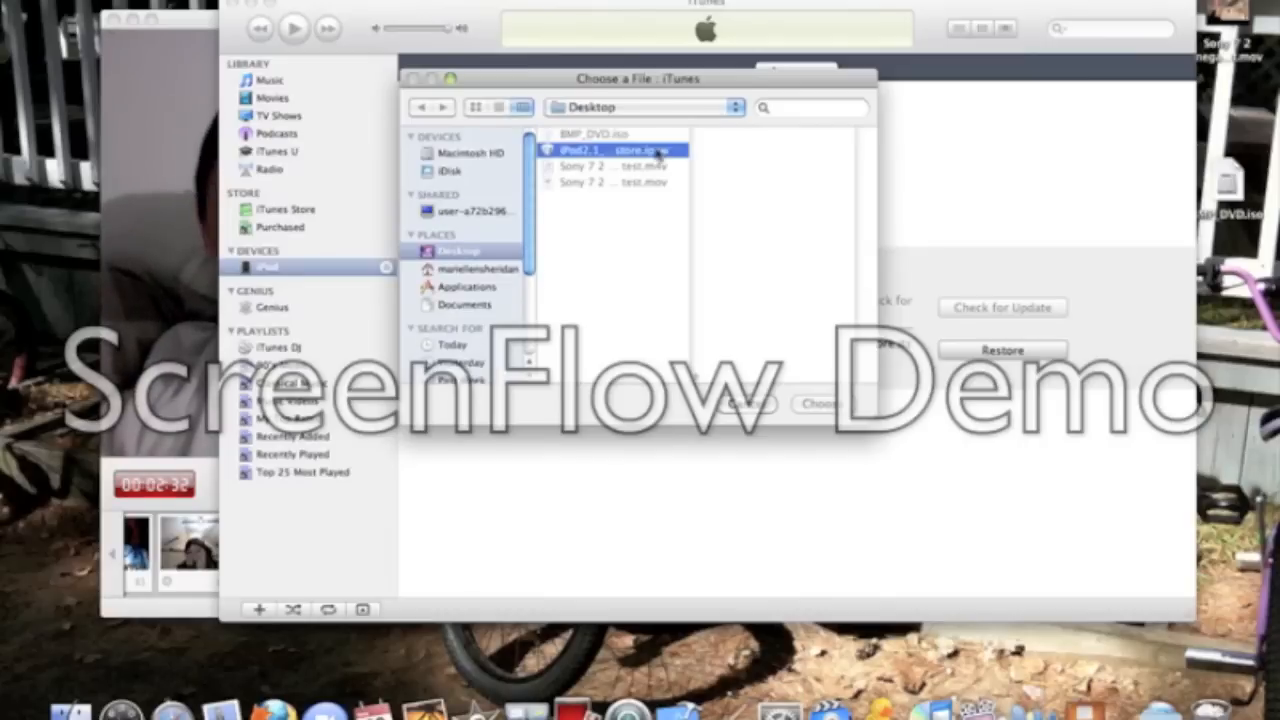
left_click(620, 149)
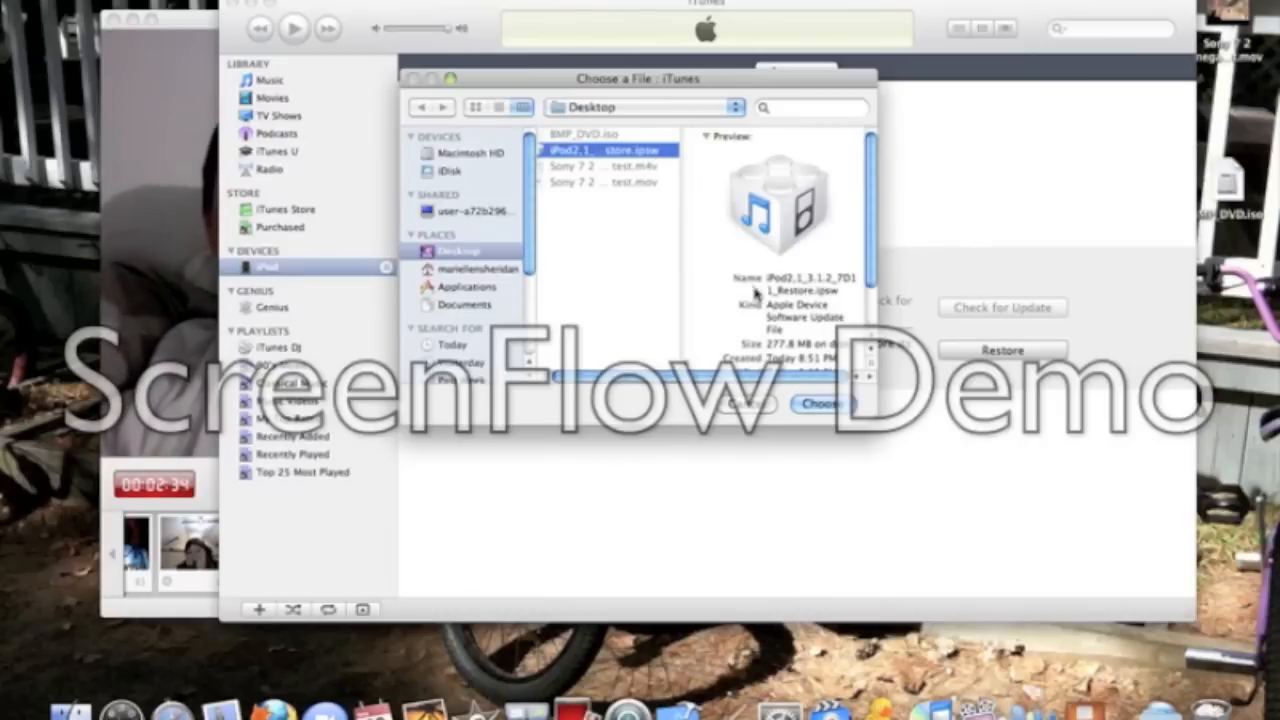
Step: Choose the selected firmware and confirm erasing and restoring the iPod to 3.1.2
left_click(825, 404)
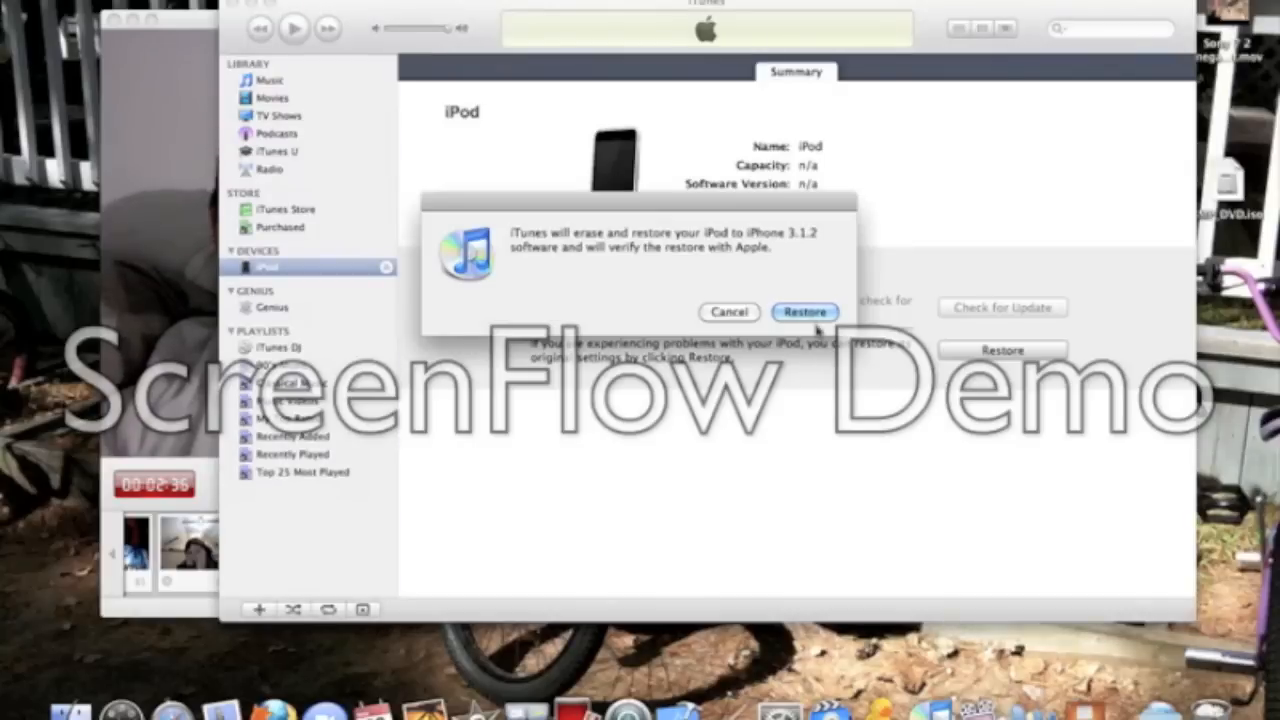
mouse_move(805, 312)
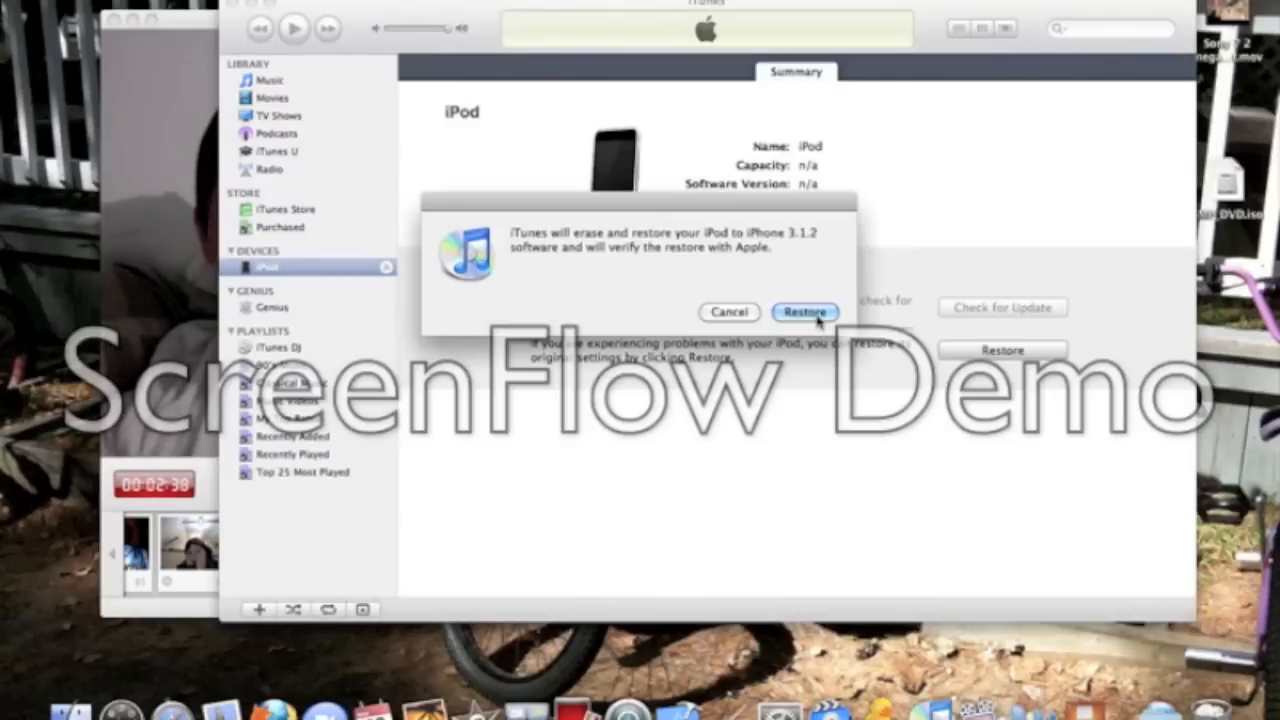
left_click(805, 311)
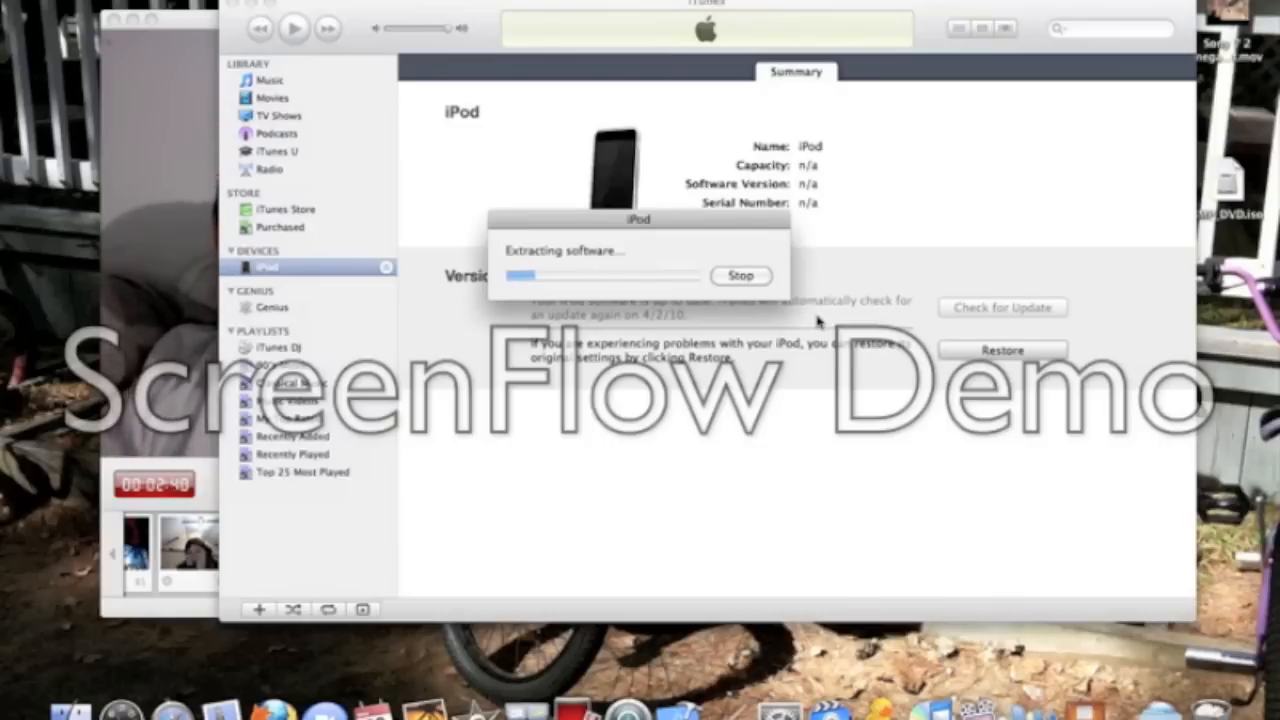